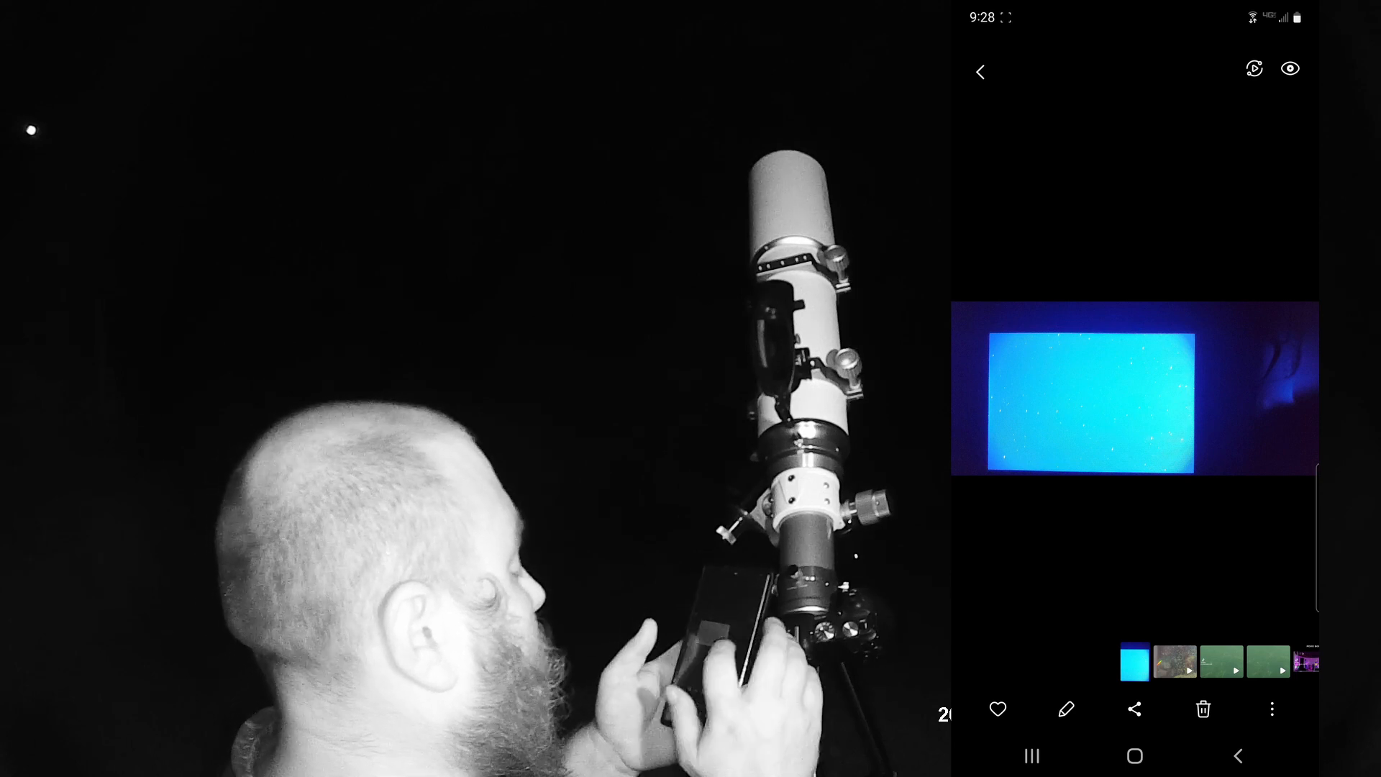
Open the cropped cyan star-field photo in Samsung Gallery for upload
click(1066, 708)
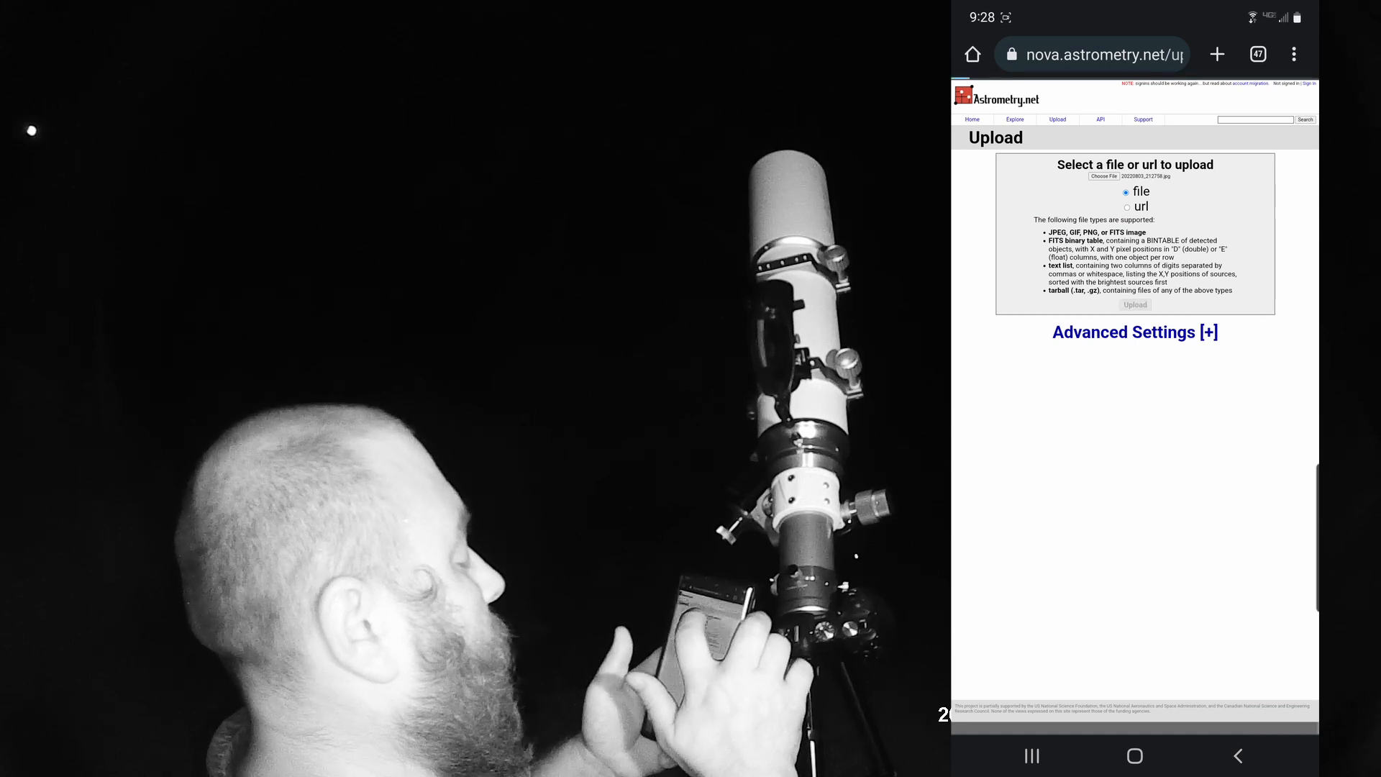
Submit 20220803_212758.jpg to Astrometry.net for plate solving
click(1135, 305)
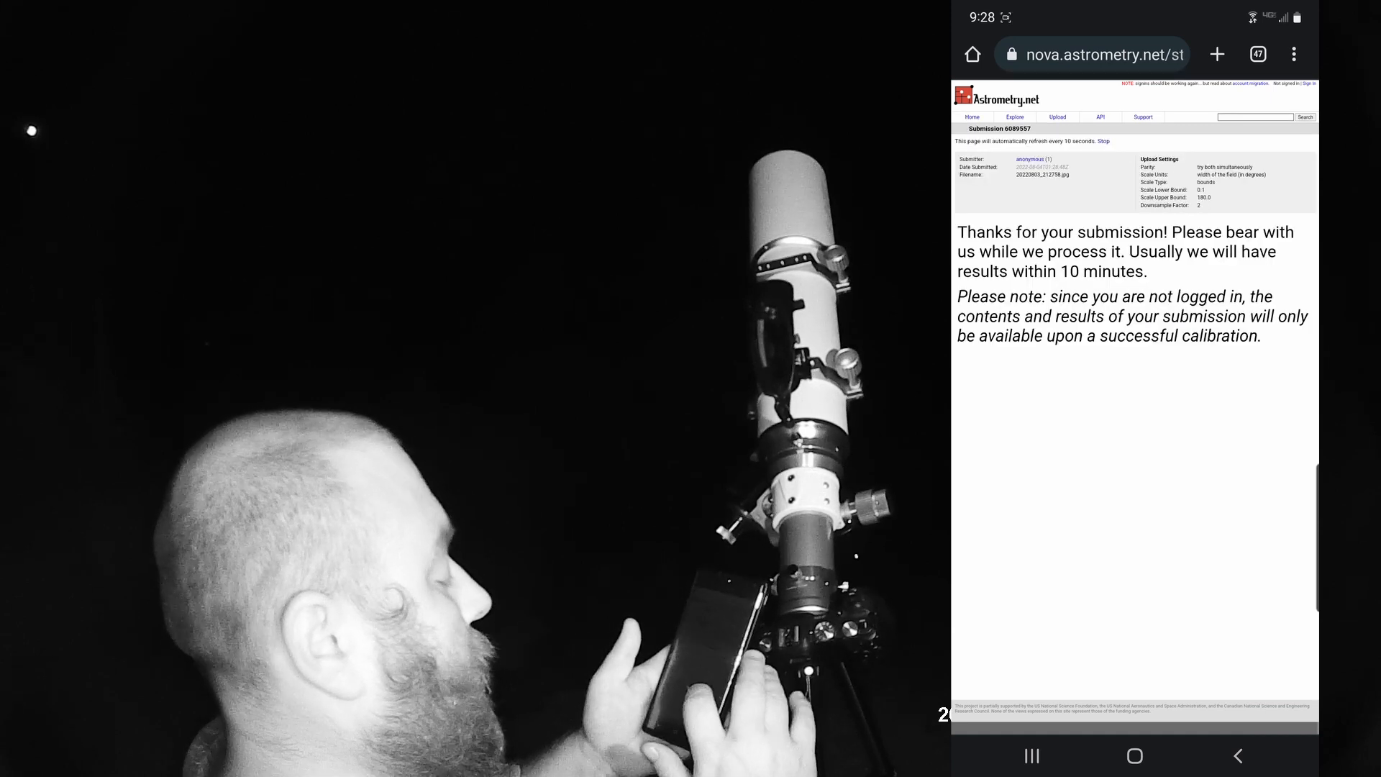